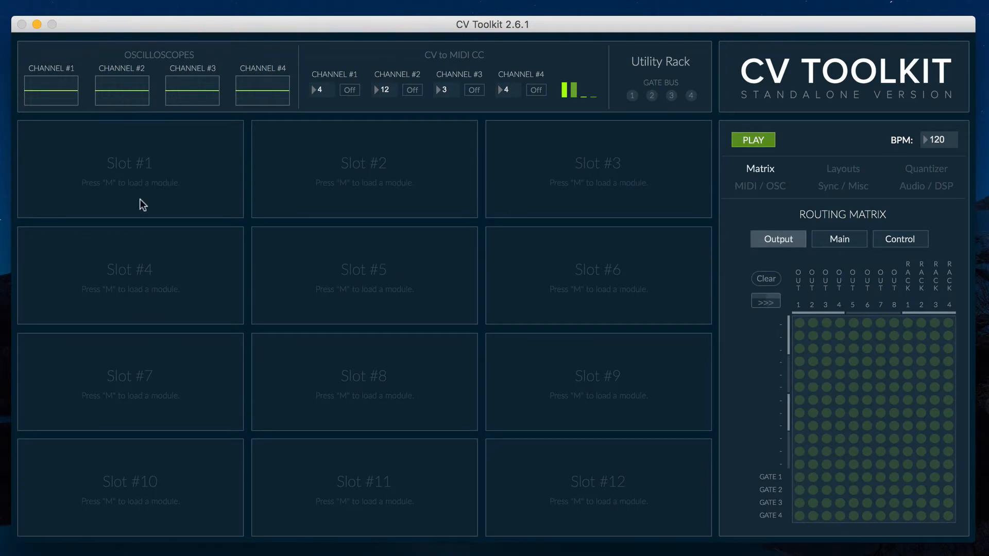
Step: Load the LFO module into CV Toolkit's Slot #1 from its Module dropdown
click(69, 203)
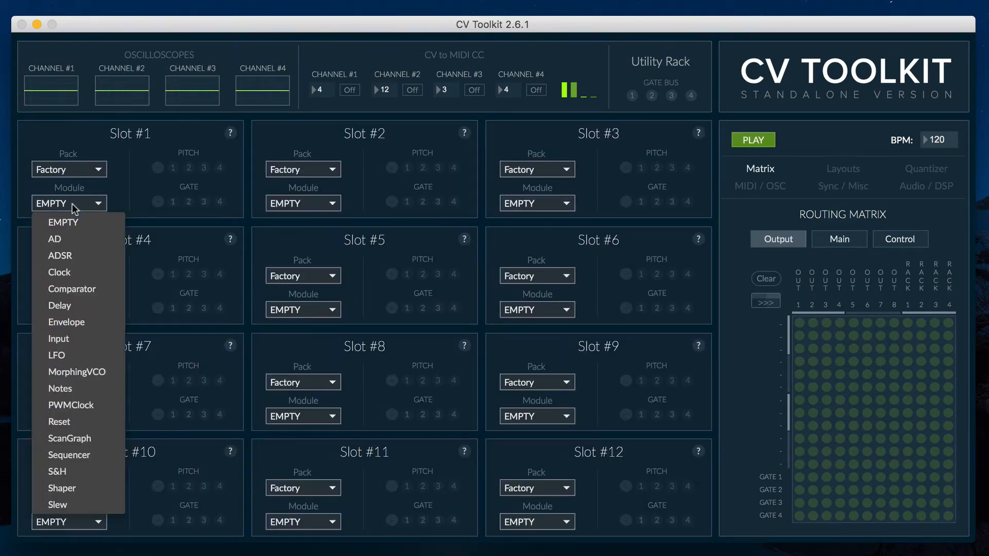
click(55, 356)
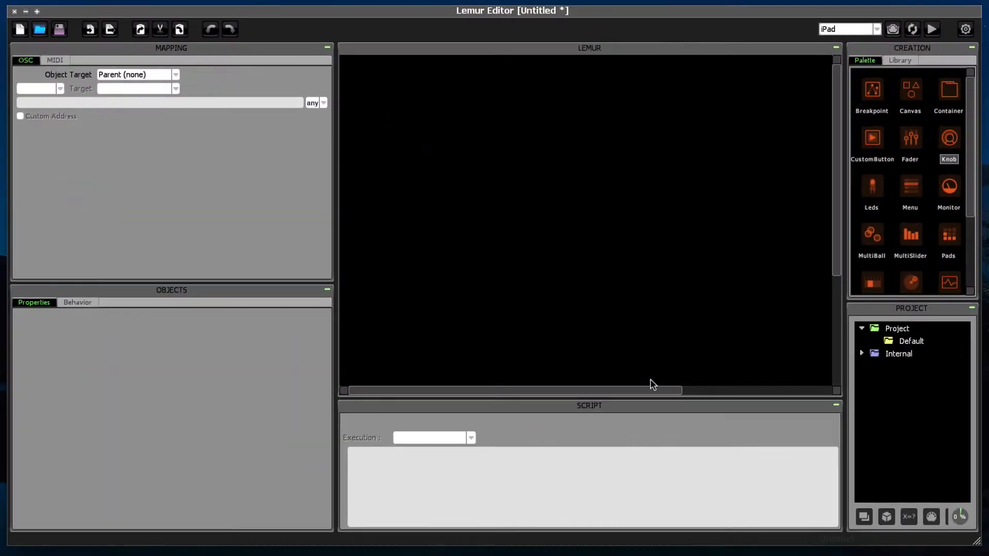
Step: Add a 144 by 144 labelled knob named CVAmount and duplicate it as Frequency and Gain
double_click(948, 137)
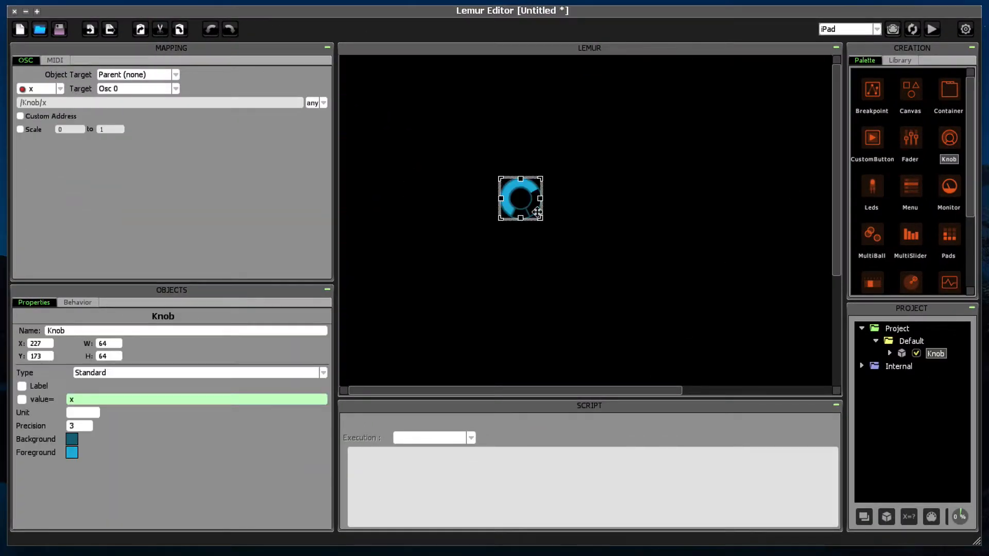
drag(541, 222, 577, 265)
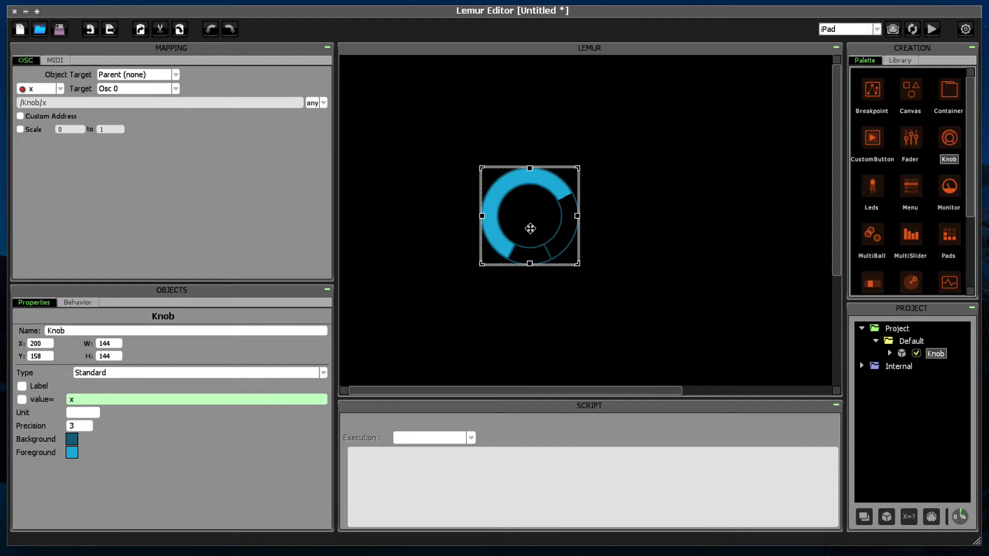
drag(530, 228, 472, 209)
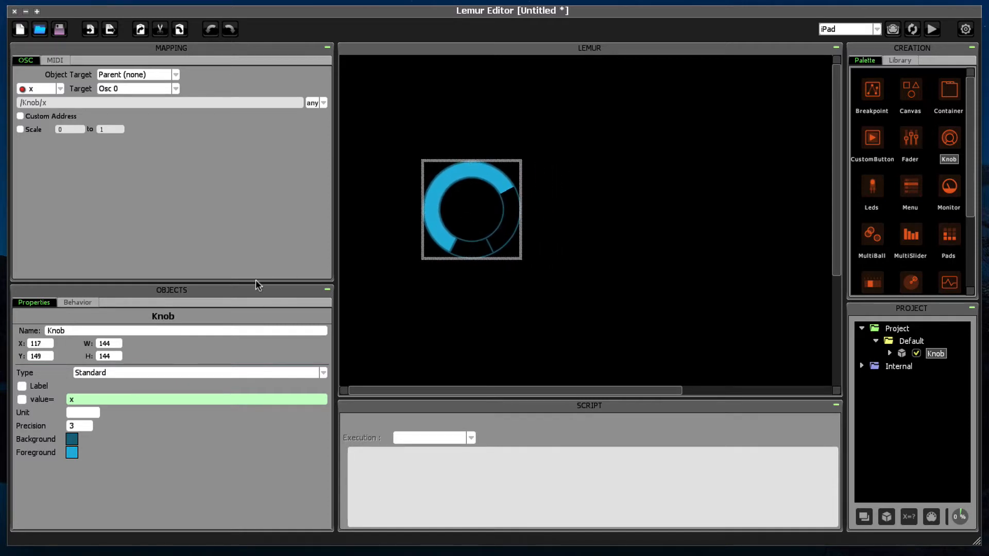
click(22, 386)
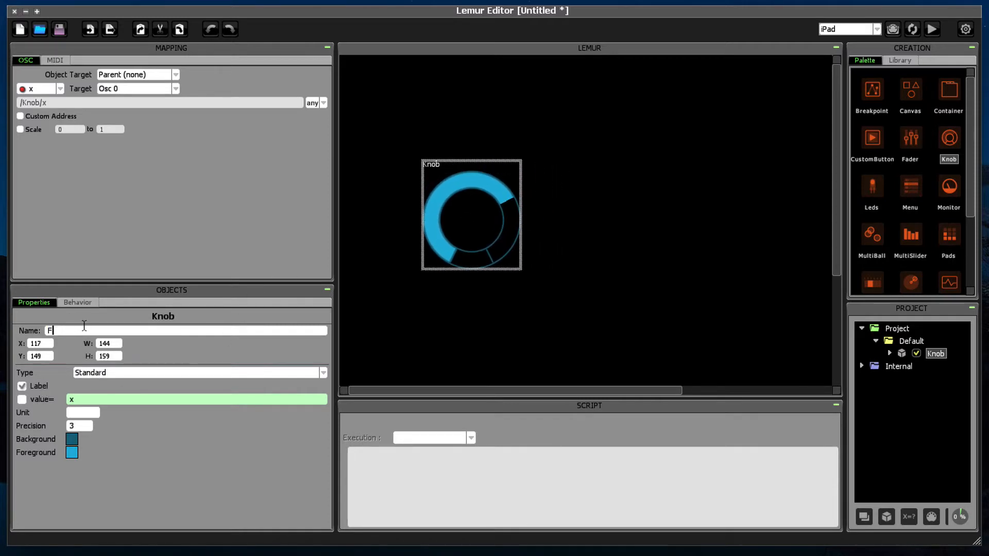
text(CVAmount2)
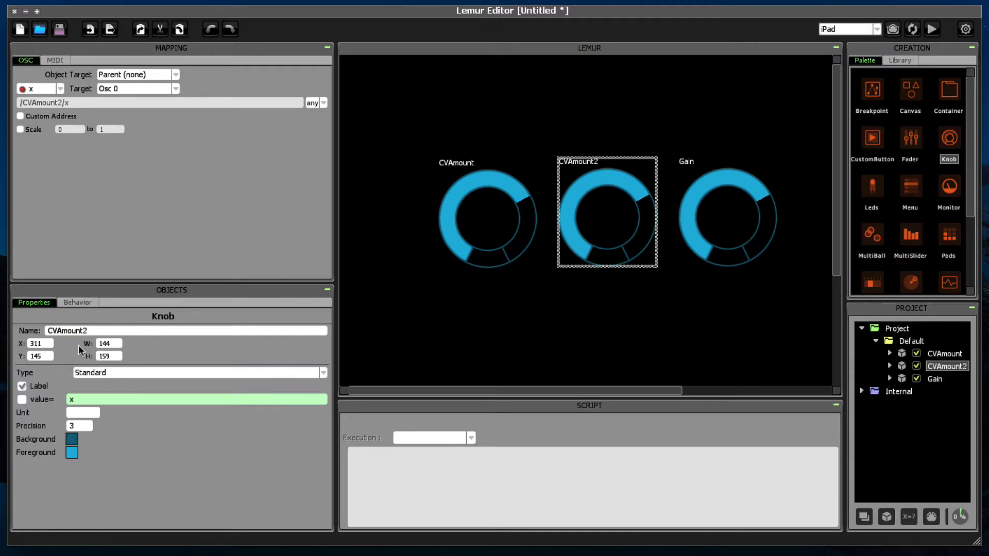
text(Frequency)
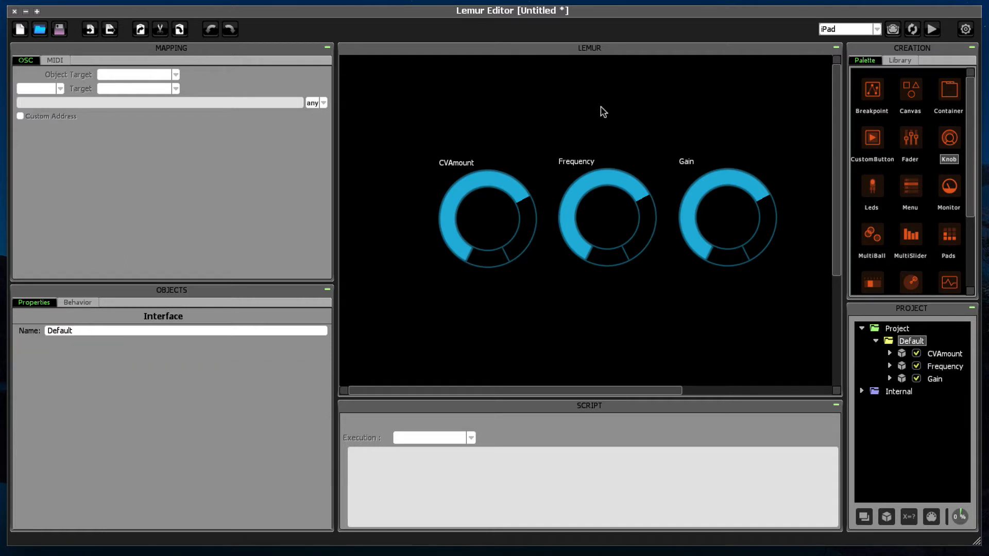
mouse_move(760, 326)
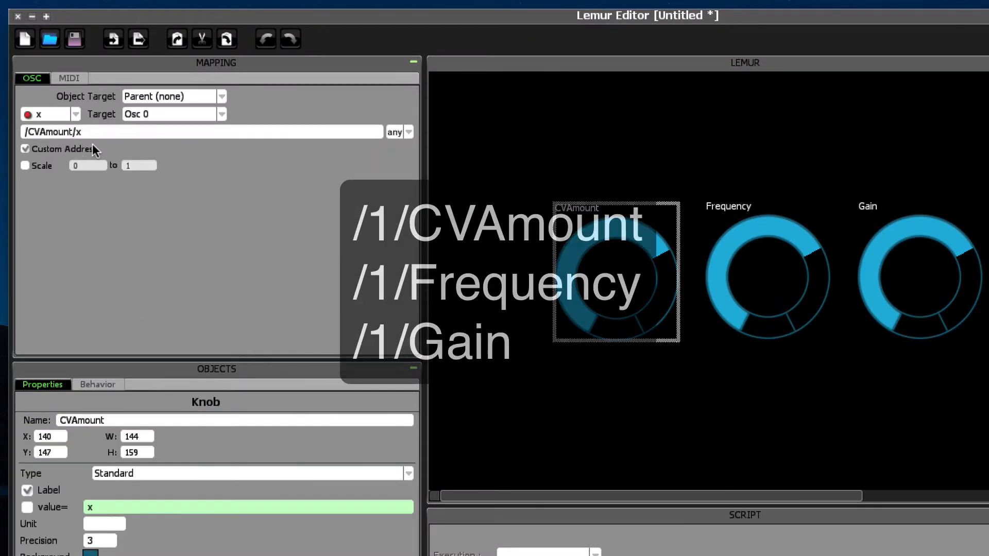
Step: Set the custom OSC address /1/CVAmount and enable custom addresses on the Frequency and Gain knobs
text(/1/CVAm)
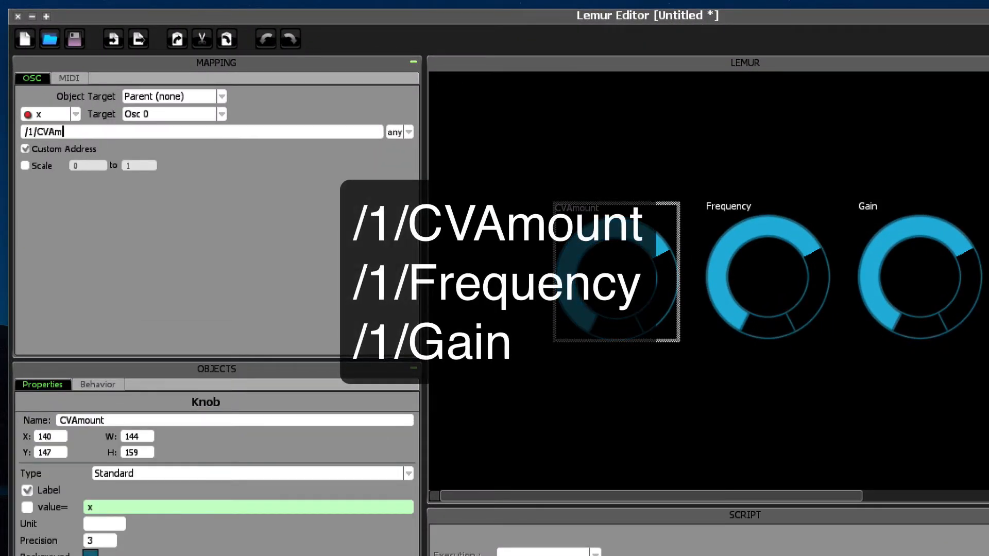
click(767, 271)
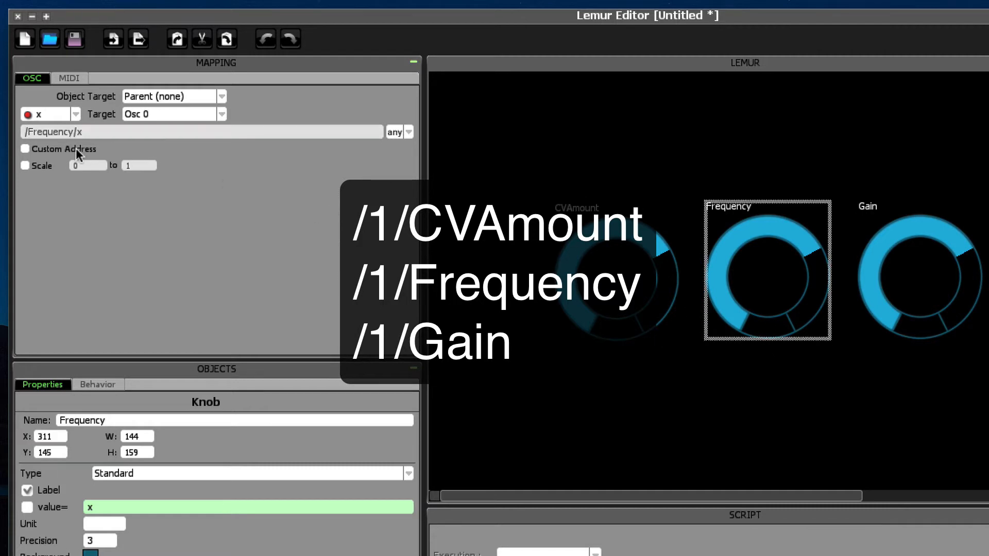
click(25, 148)
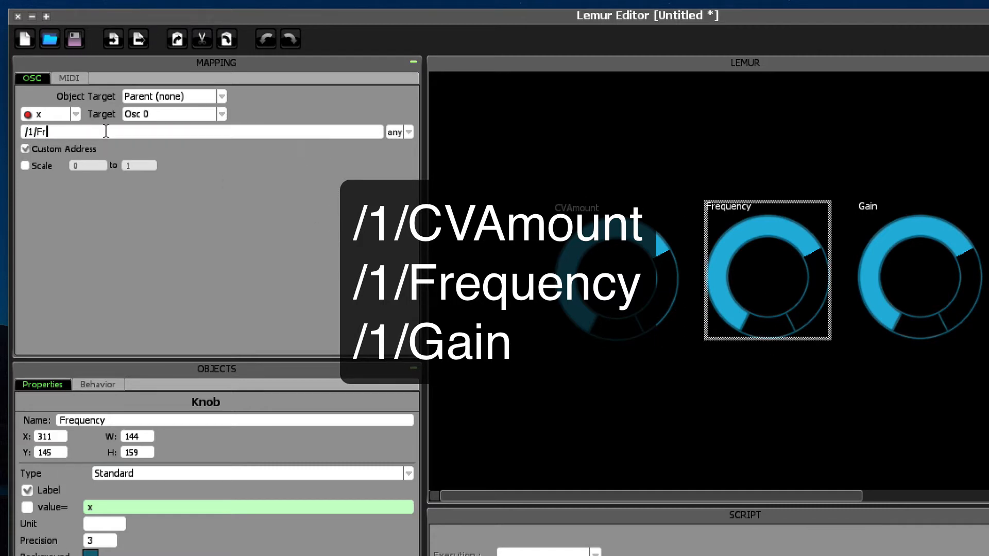
click(918, 269)
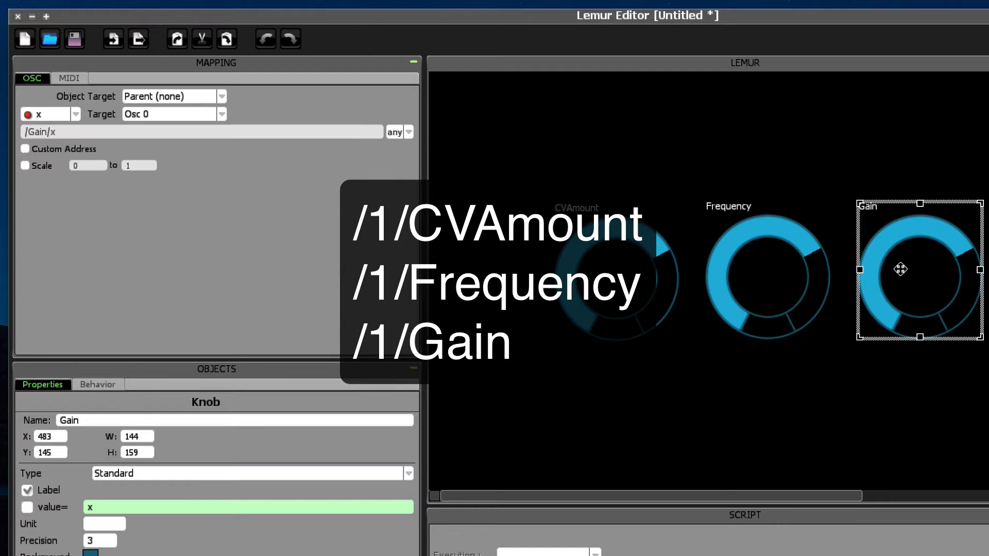
click(25, 148)
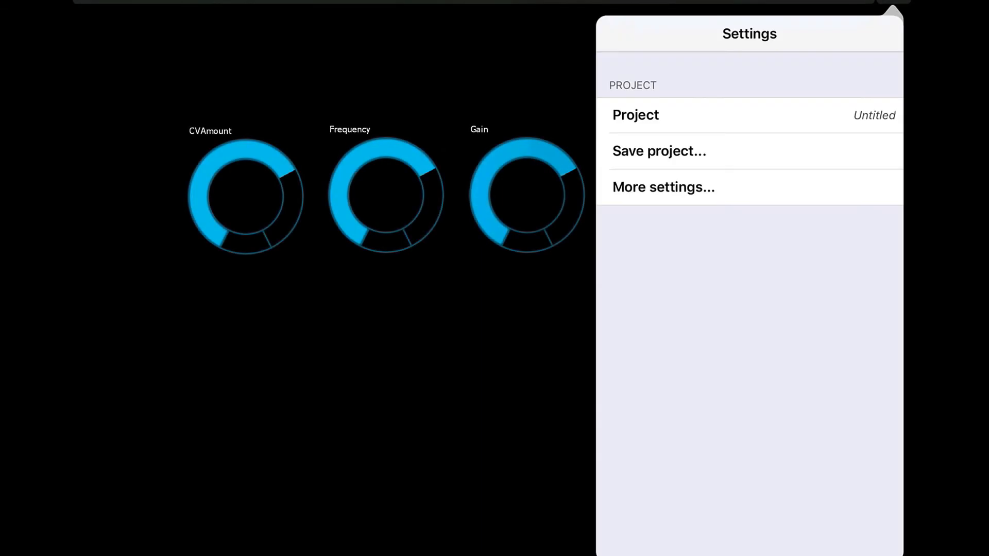
Step: Show the OSC Targets section with hosts and ports in Lemur's full settings
click(663, 186)
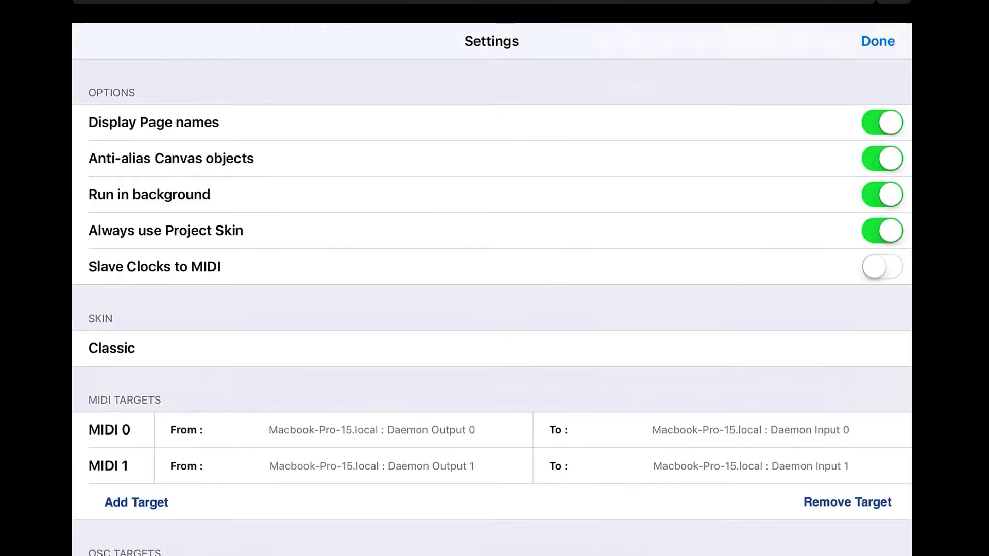
scroll(down, 3)
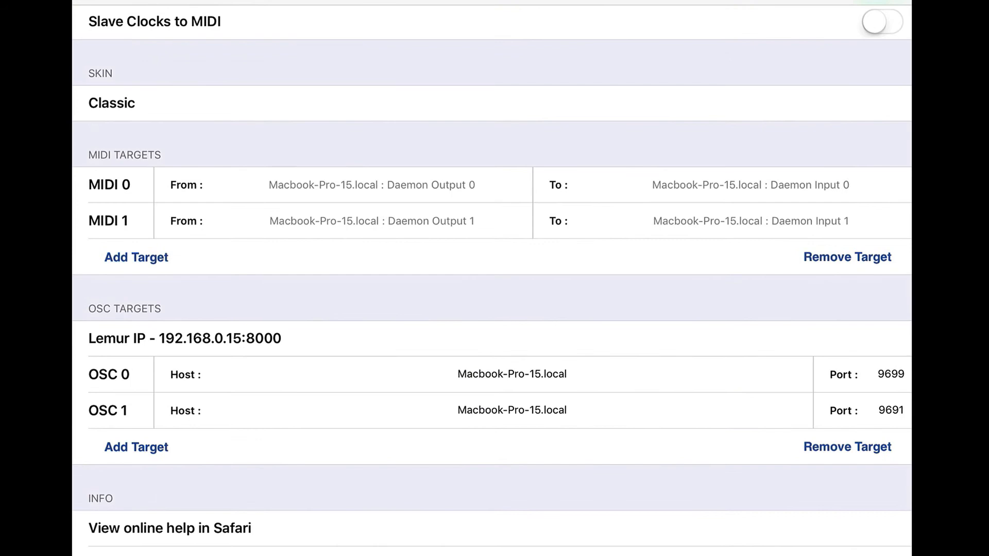
click(891, 374)
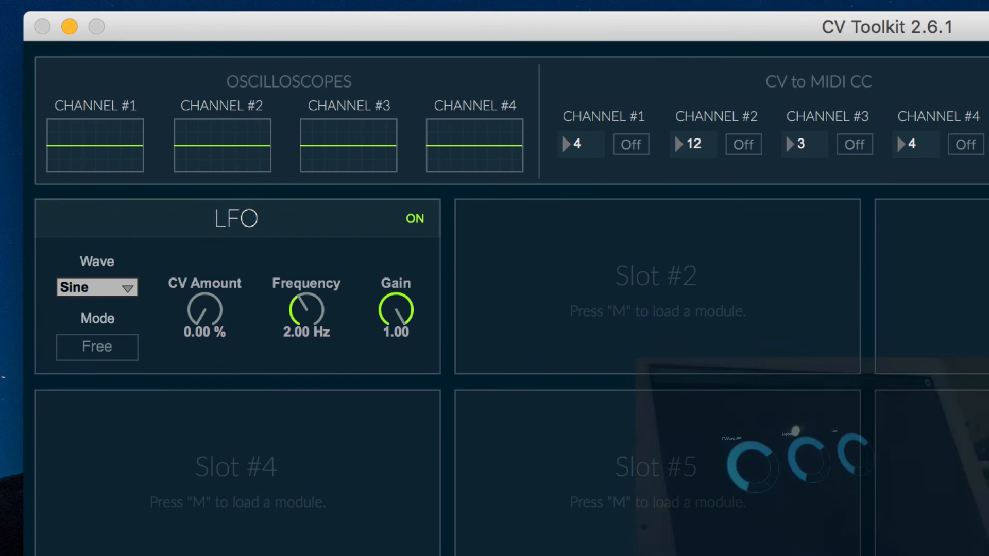
Step: Turn the iPad knobs so the LFO reads CV Amount 88.6%, Gain 0.88 and Frequency 12.2 Hz
drag(204, 311, 204, 297)
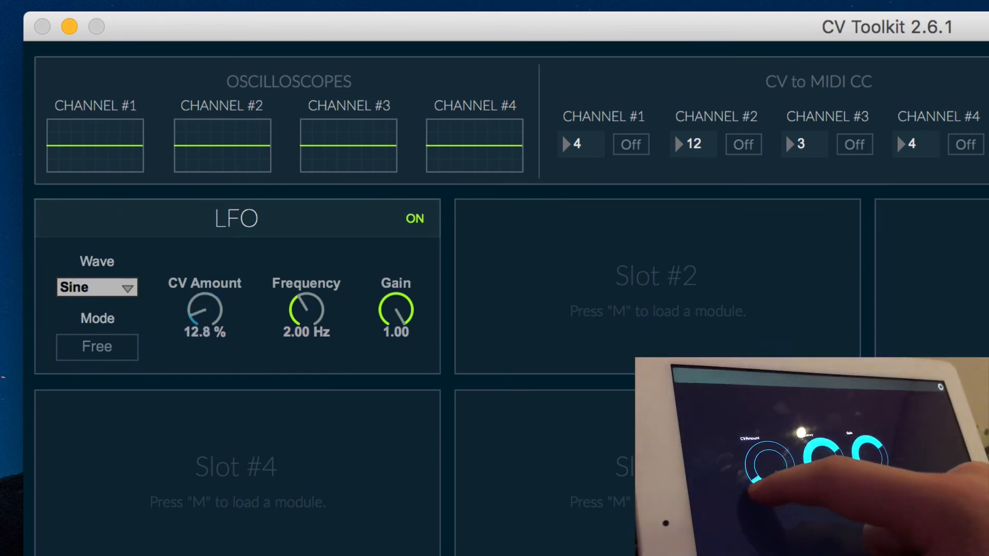
drag(204, 309, 214, 291)
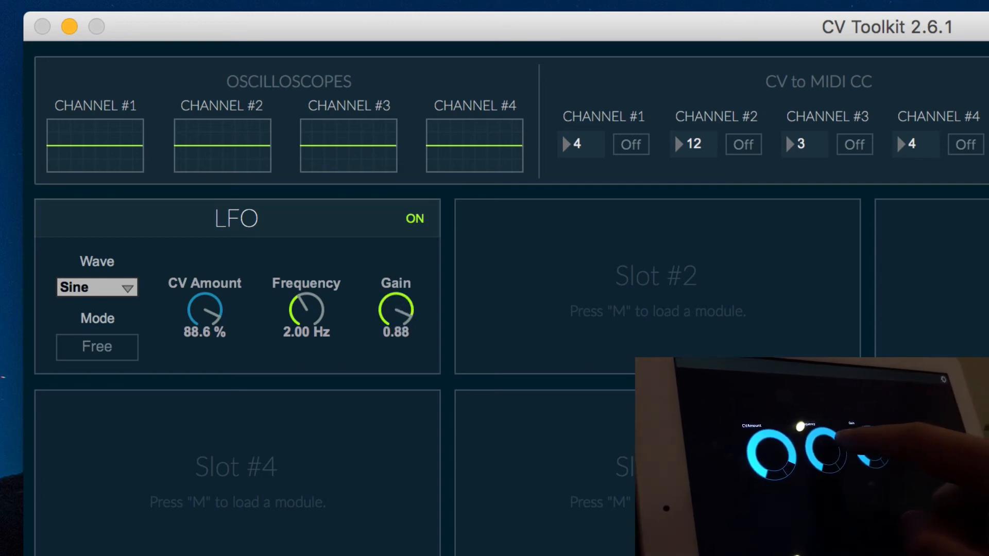
drag(306, 309, 306, 291)
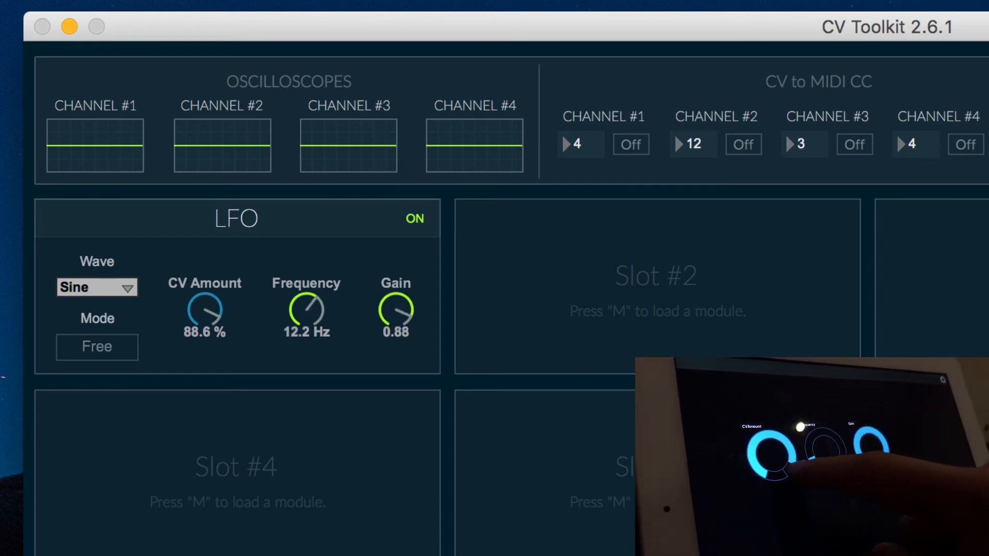